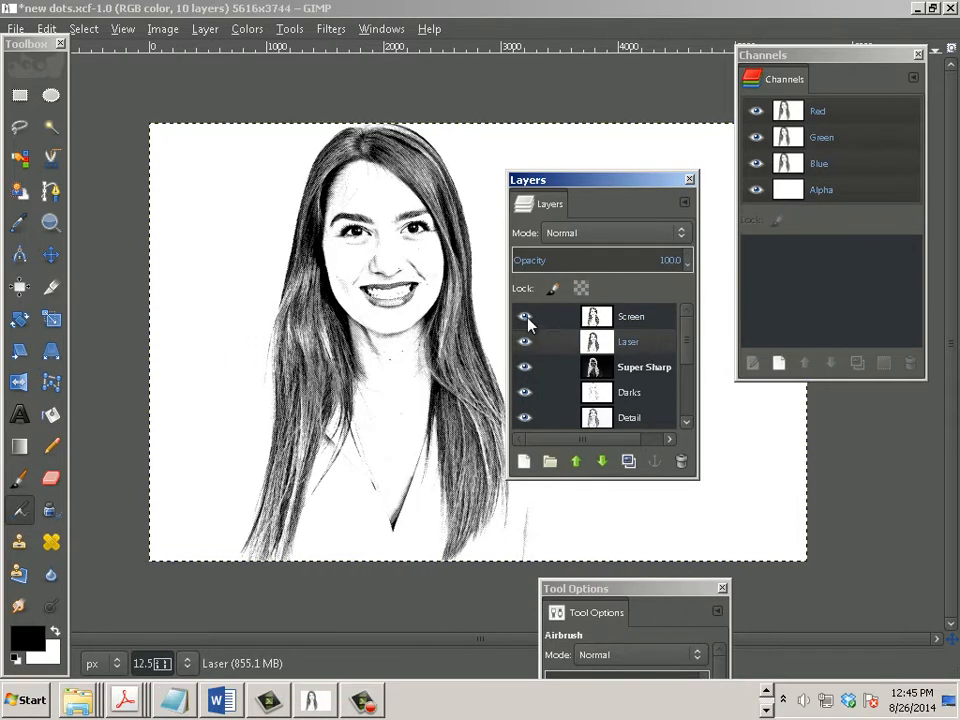
Select the Screen layer in the Layers dialog so it becomes the active layer
click(525, 316)
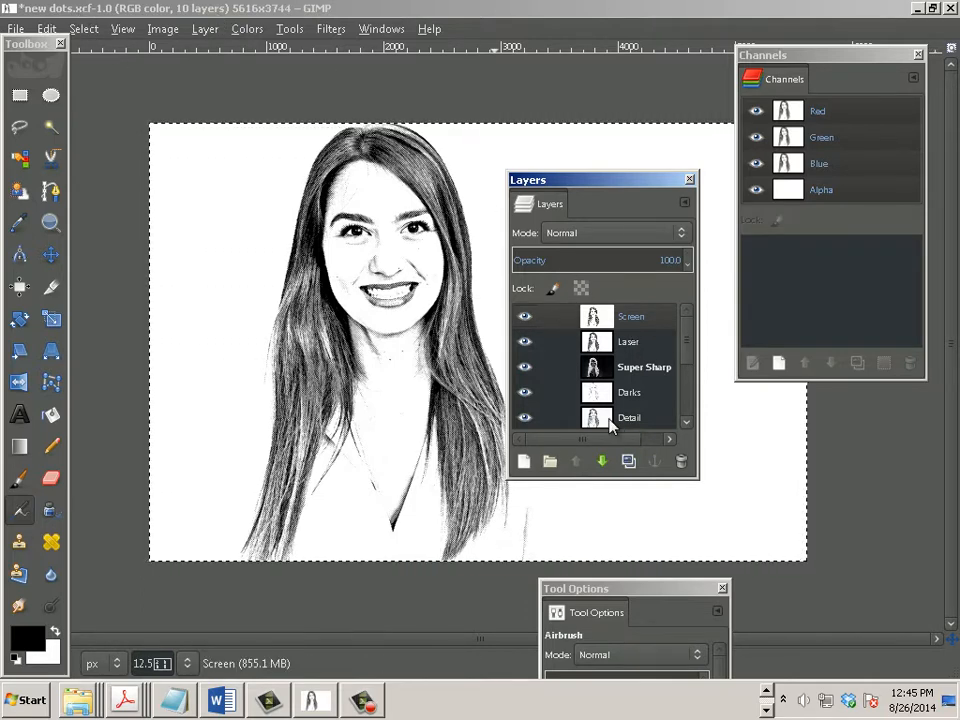
mouse_move(524, 461)
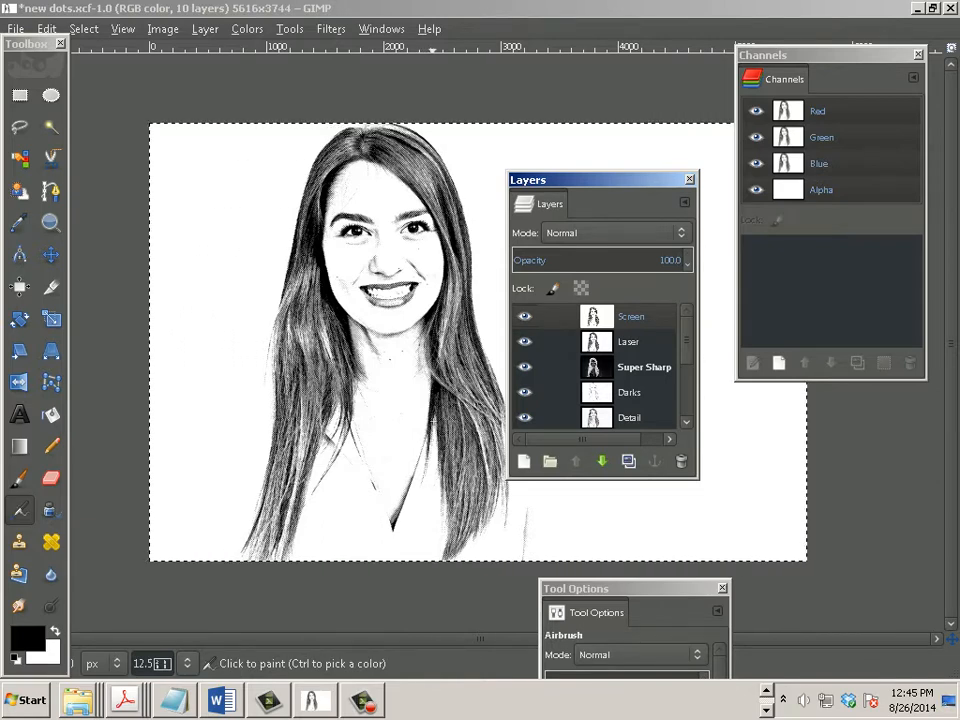
mouse_move(410, 427)
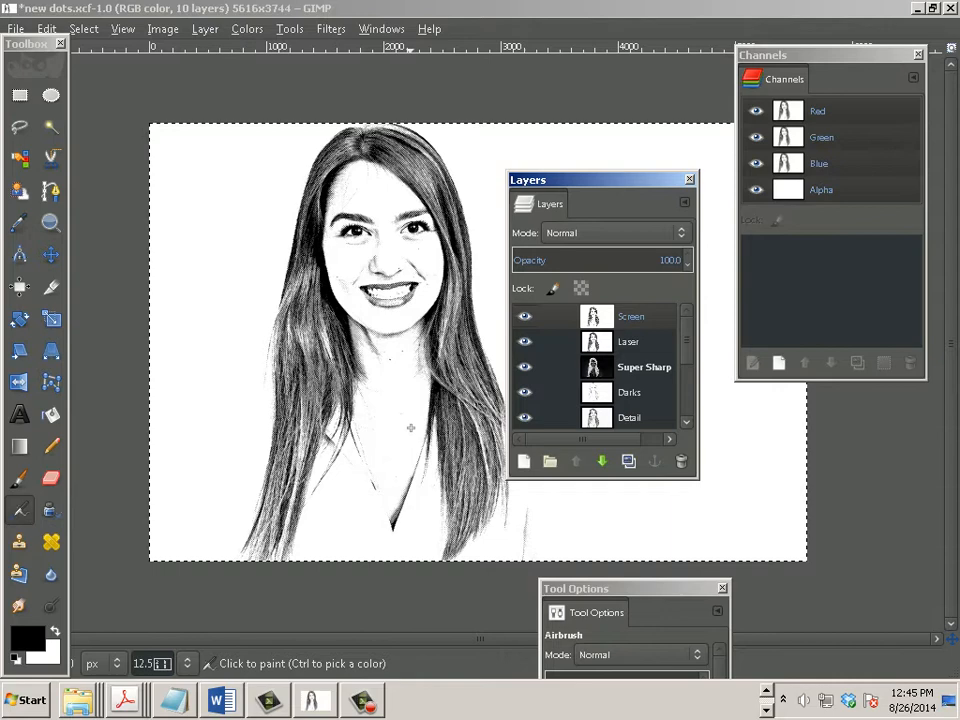